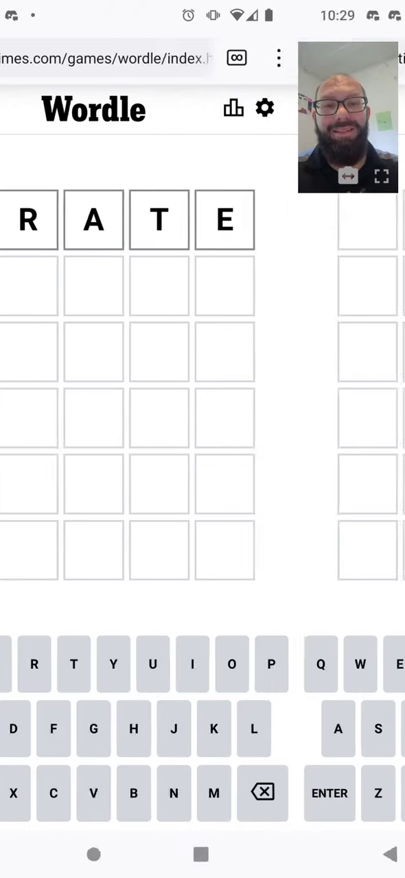
Step: Submit IRATE as the first guess, revealing R misplaced and I, A, T, E absent
text(I)
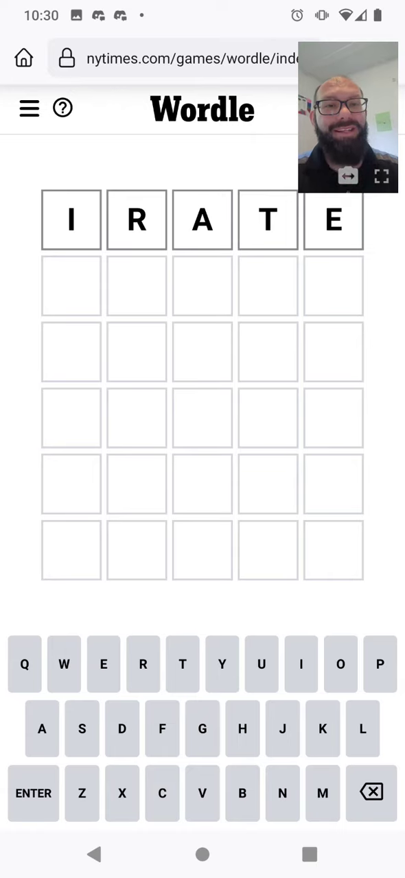
click(33, 793)
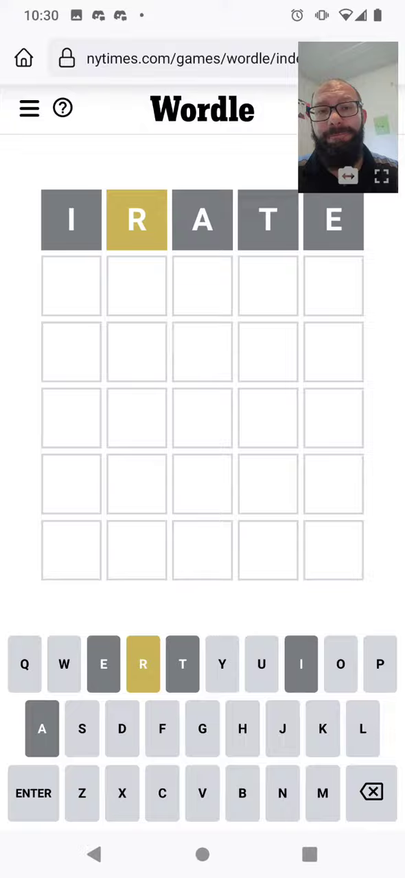
Step: Submit ROUND (R, O, U misplaced), then SCOUR, which turns all green in three tries
text(ROUND)
click(202, 351)
text(SCOUR)
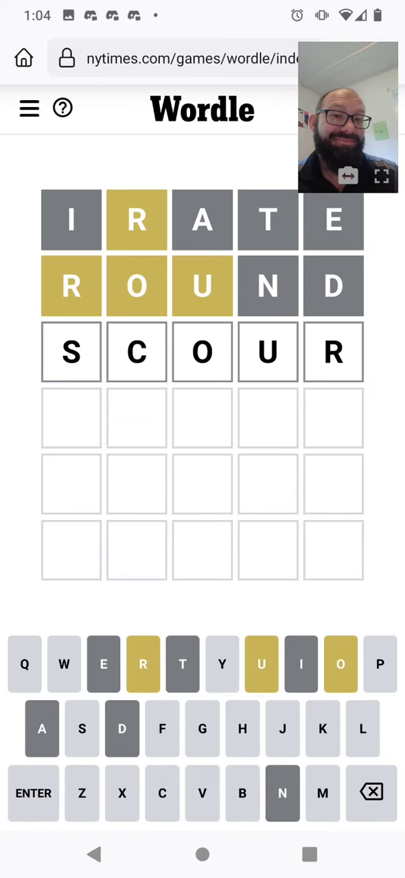
click(33, 793)
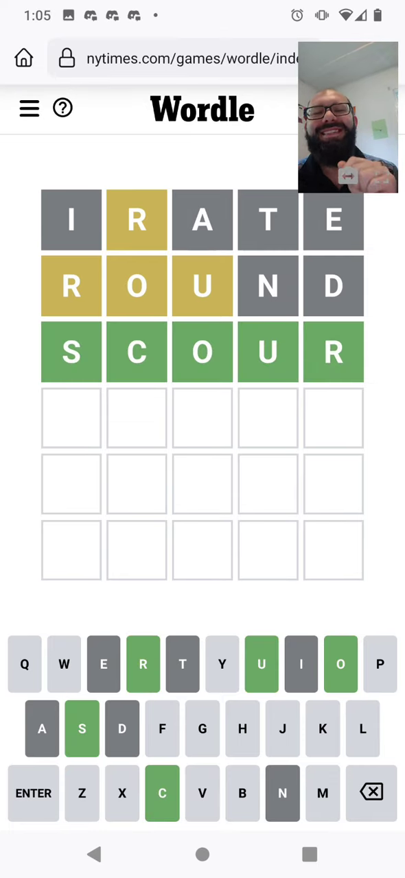